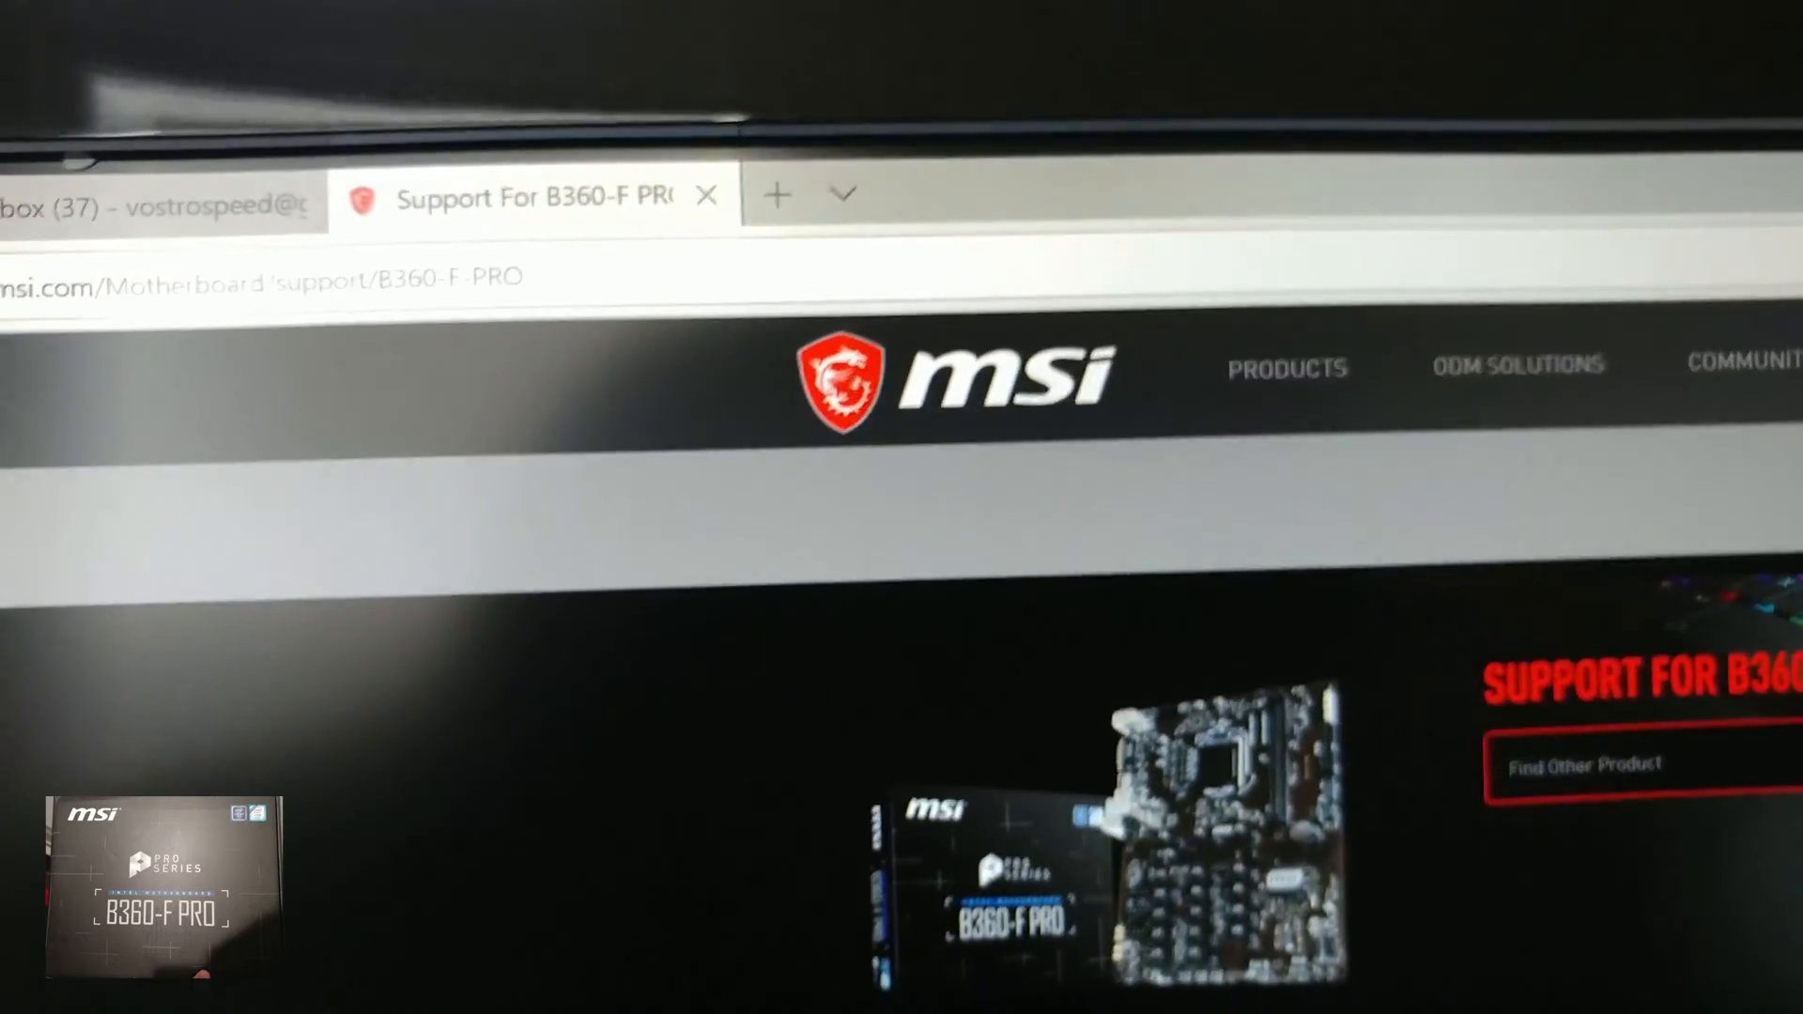
# - Scroll down to the B360-F PRO product Overview with its feature description
pyautogui.scroll(-3)
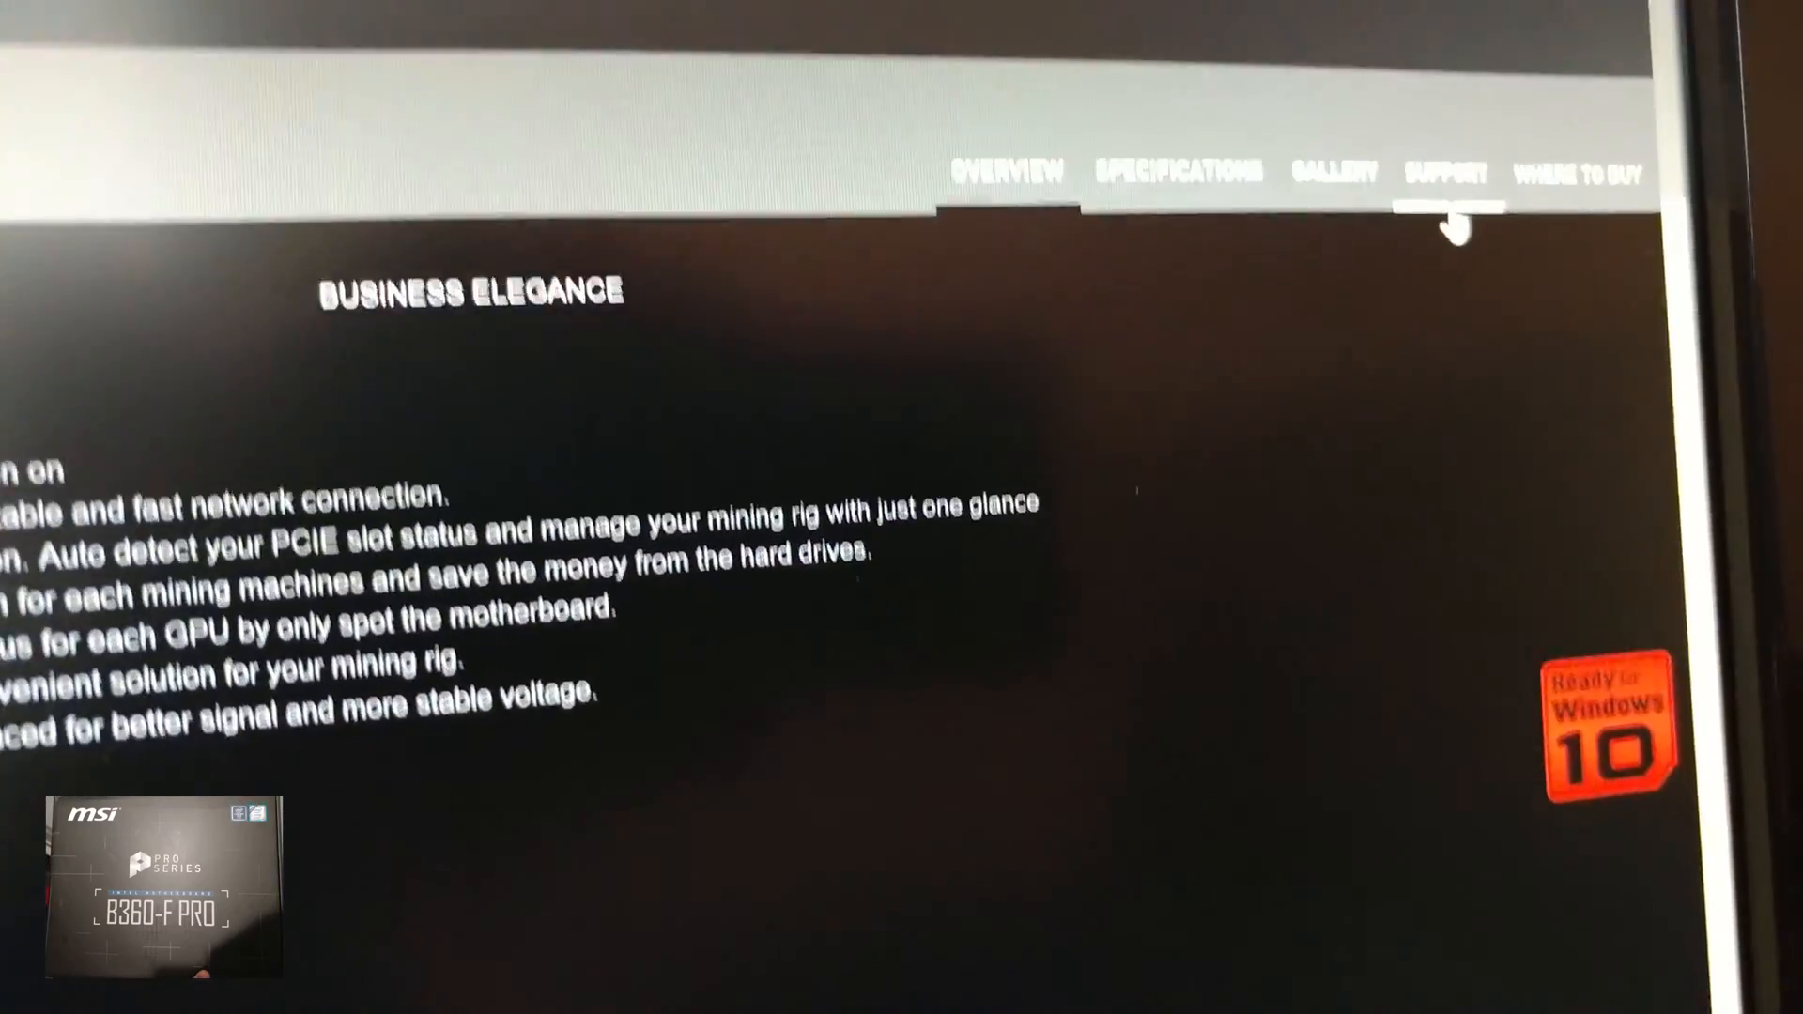
# - Open Support and scroll the AMI BIOS download list to version 7B25v16
pyautogui.click(1446, 173)
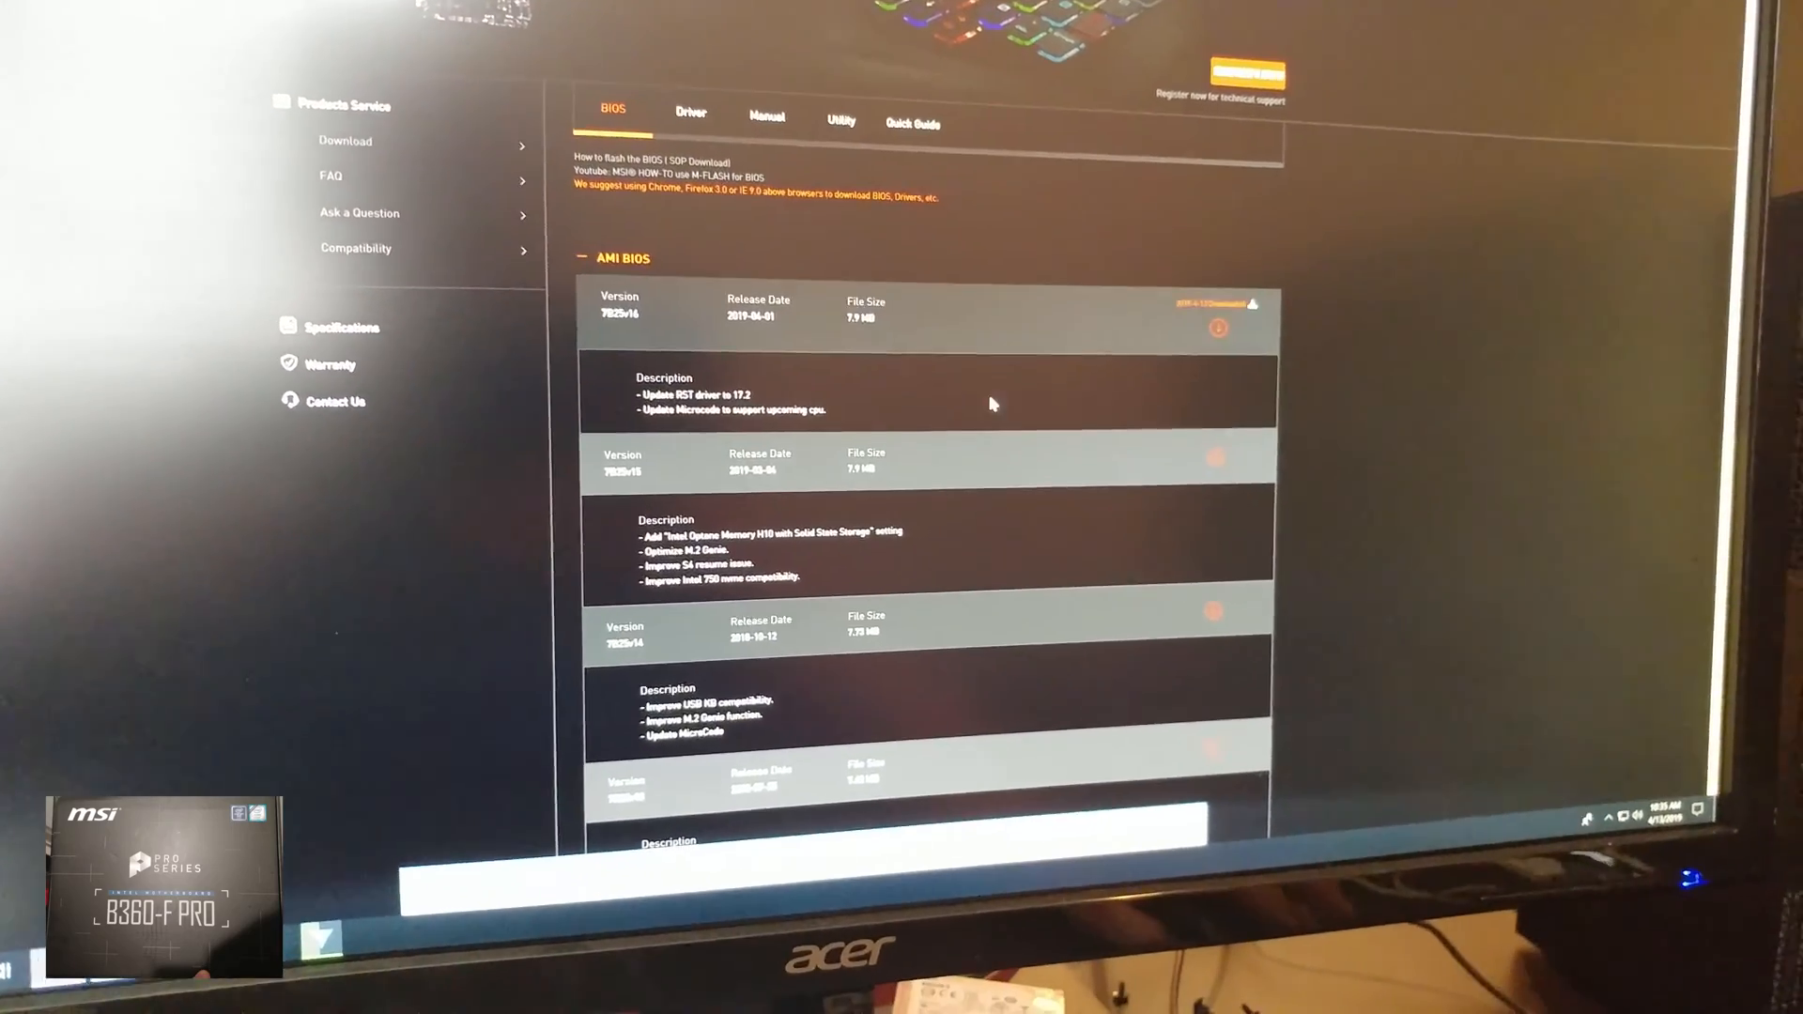
pyautogui.scroll(-3)
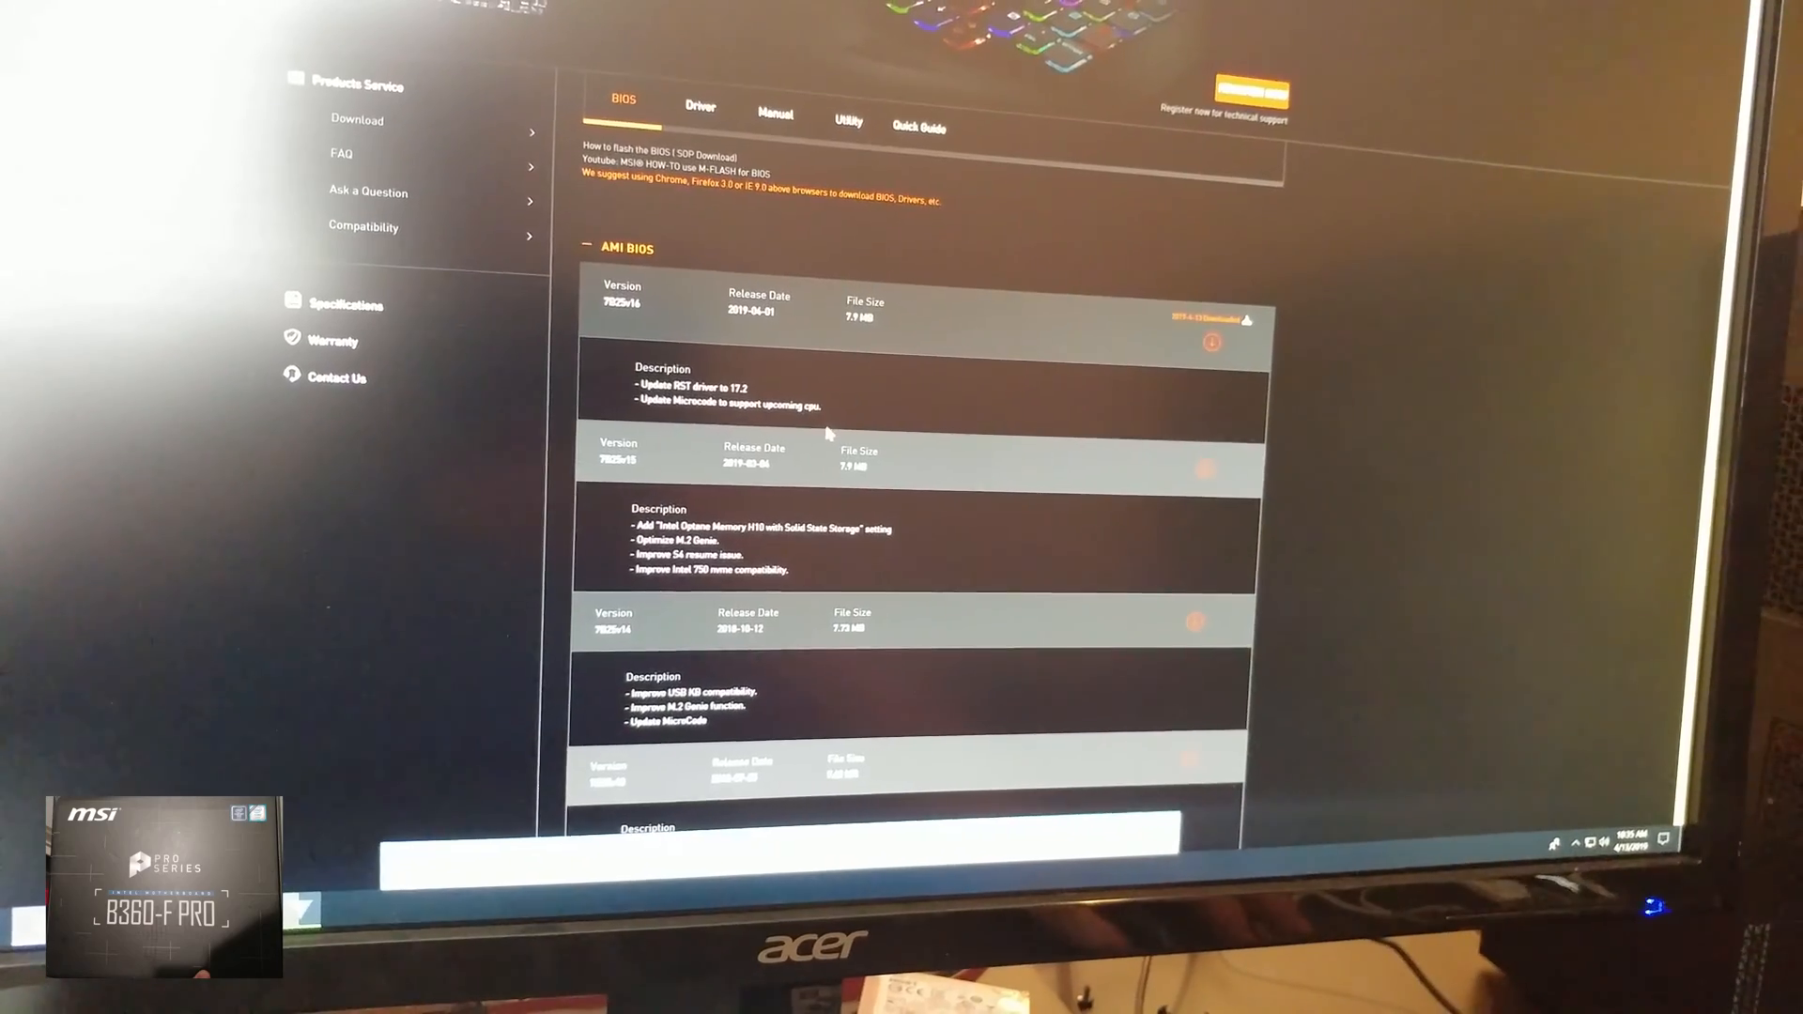
pyautogui.scroll(-3)
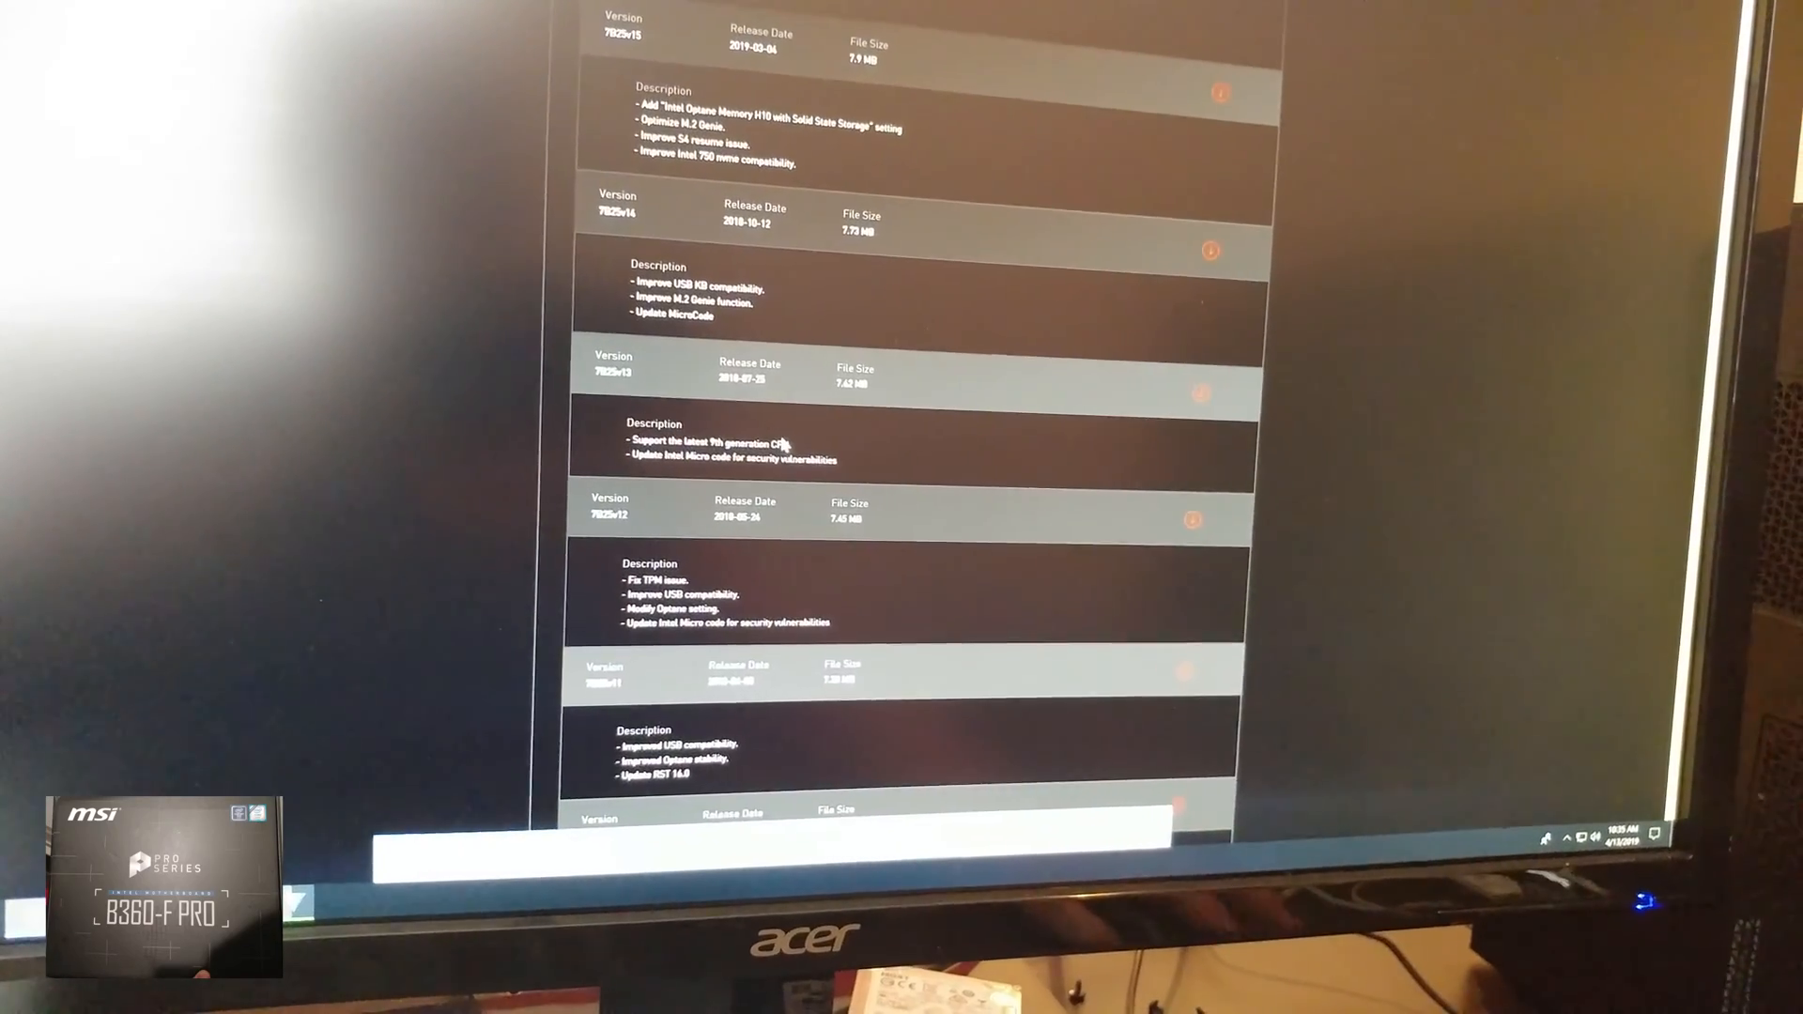
pyautogui.scroll(-3)
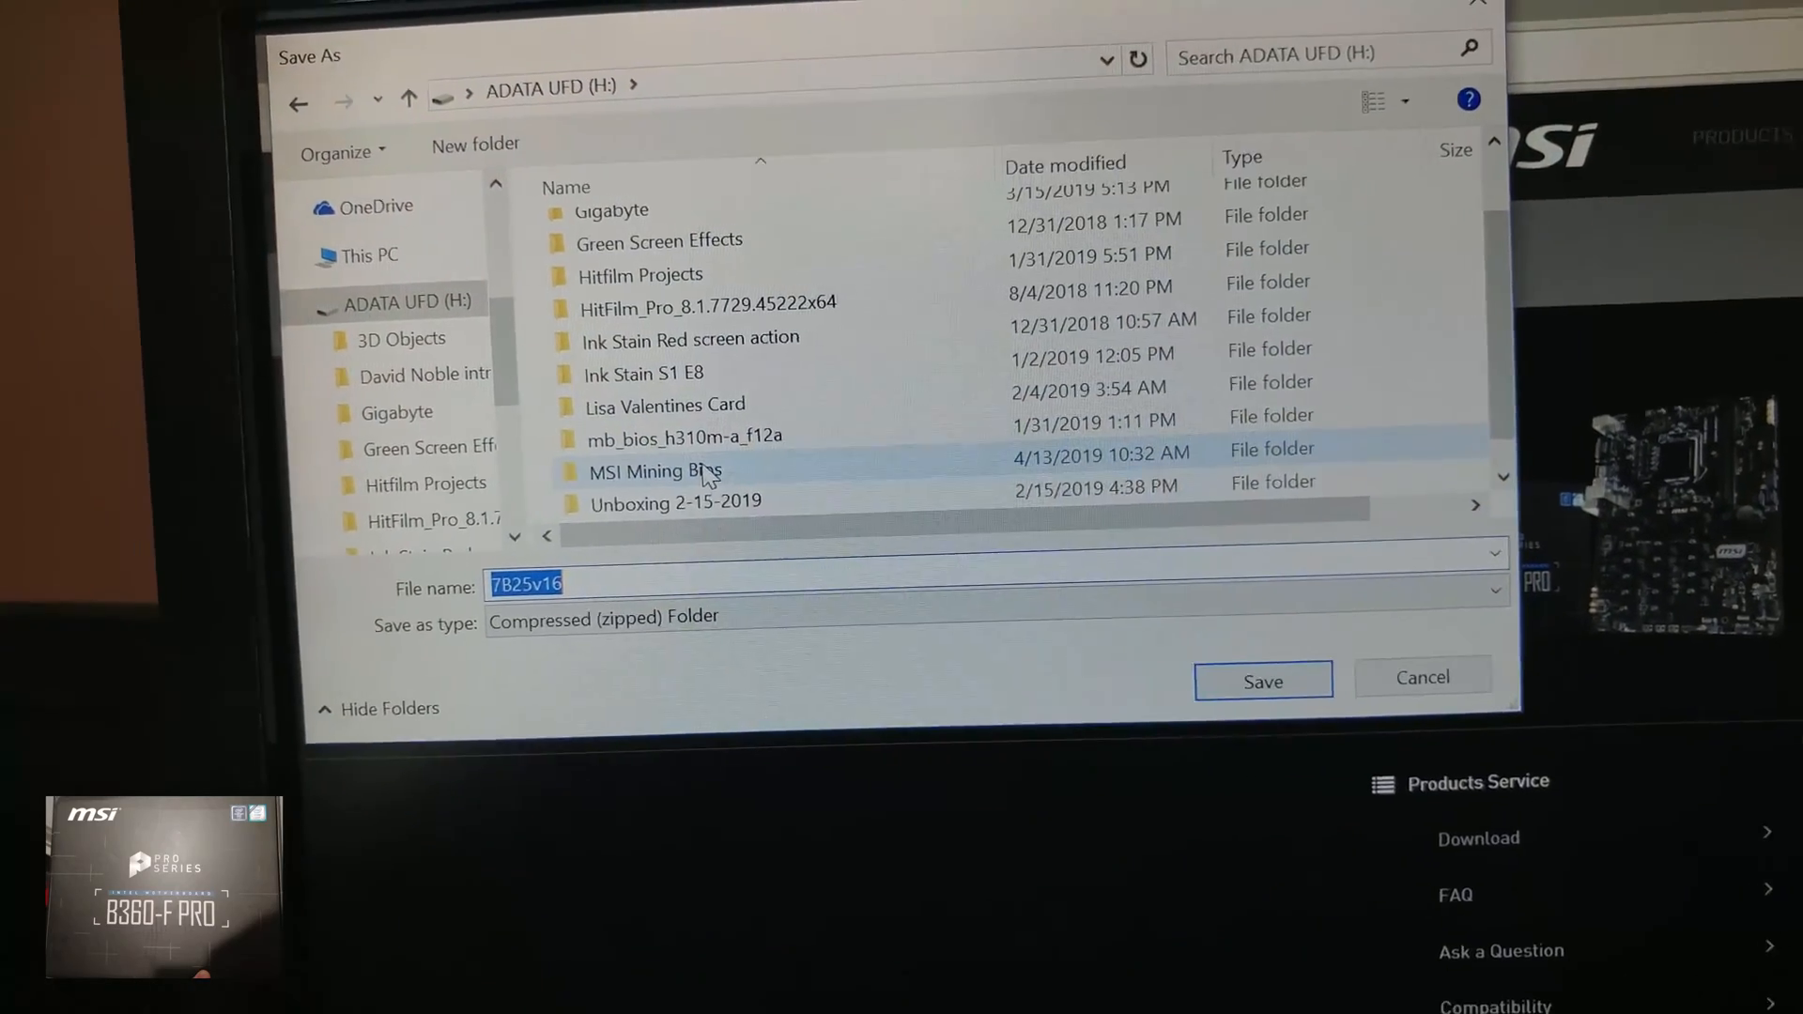
# - Choose the MSI Mining Bios folder on ADATA UFD (H:) as the save location
pyautogui.doubleClick(653, 472)
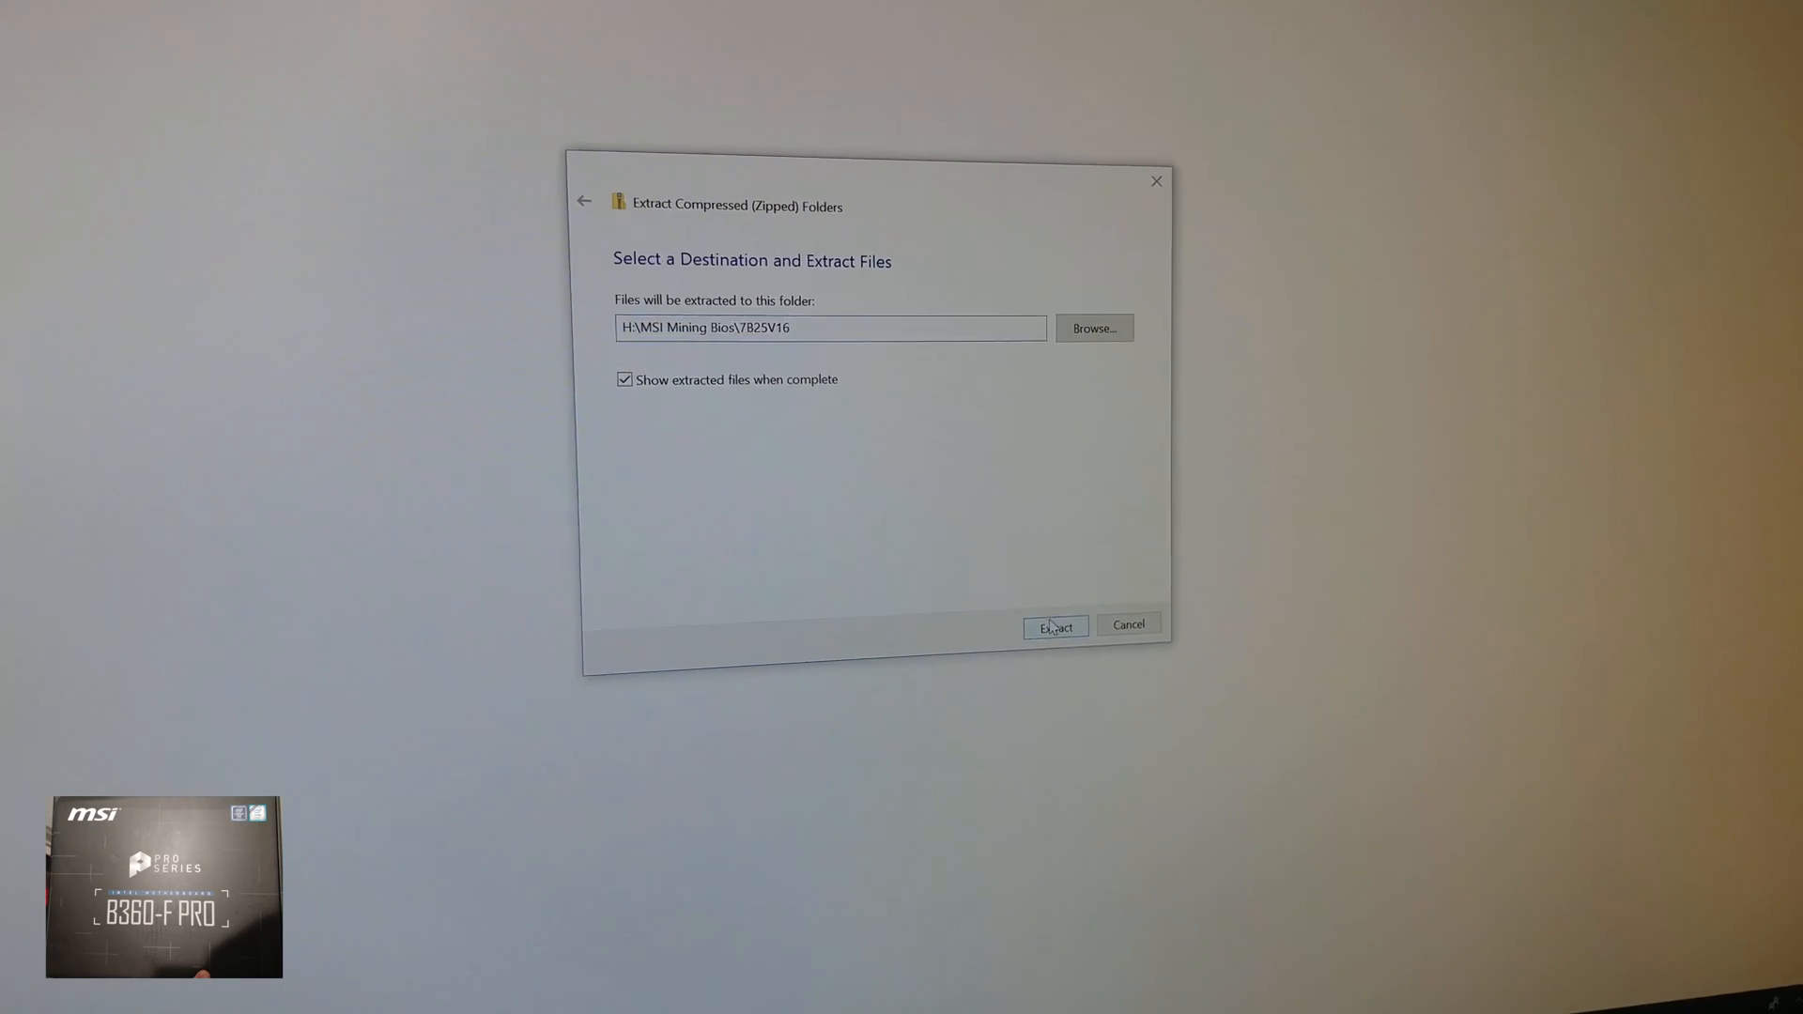
# - Extract the zip to H:\MSI Mining Bios\7B25V16
pyautogui.click(1056, 625)
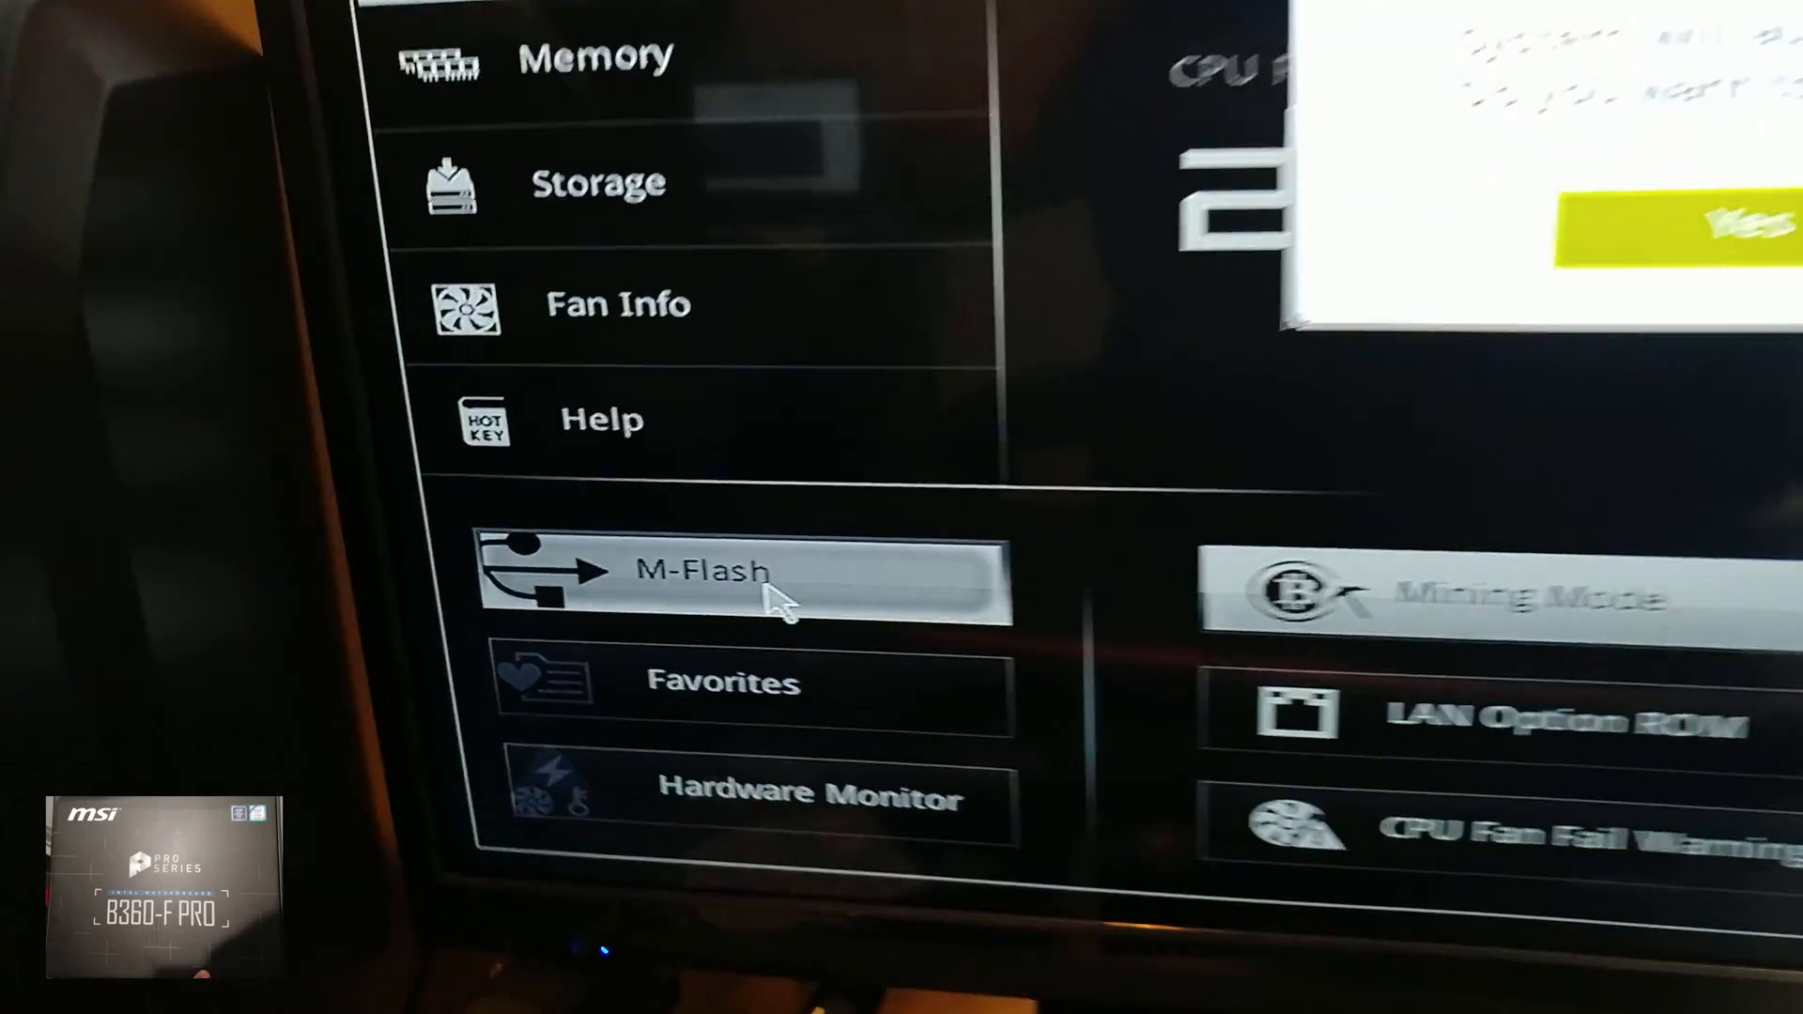
# - Select M-Flash and confirm Yes to reboot into flash mode
pyautogui.click(720, 576)
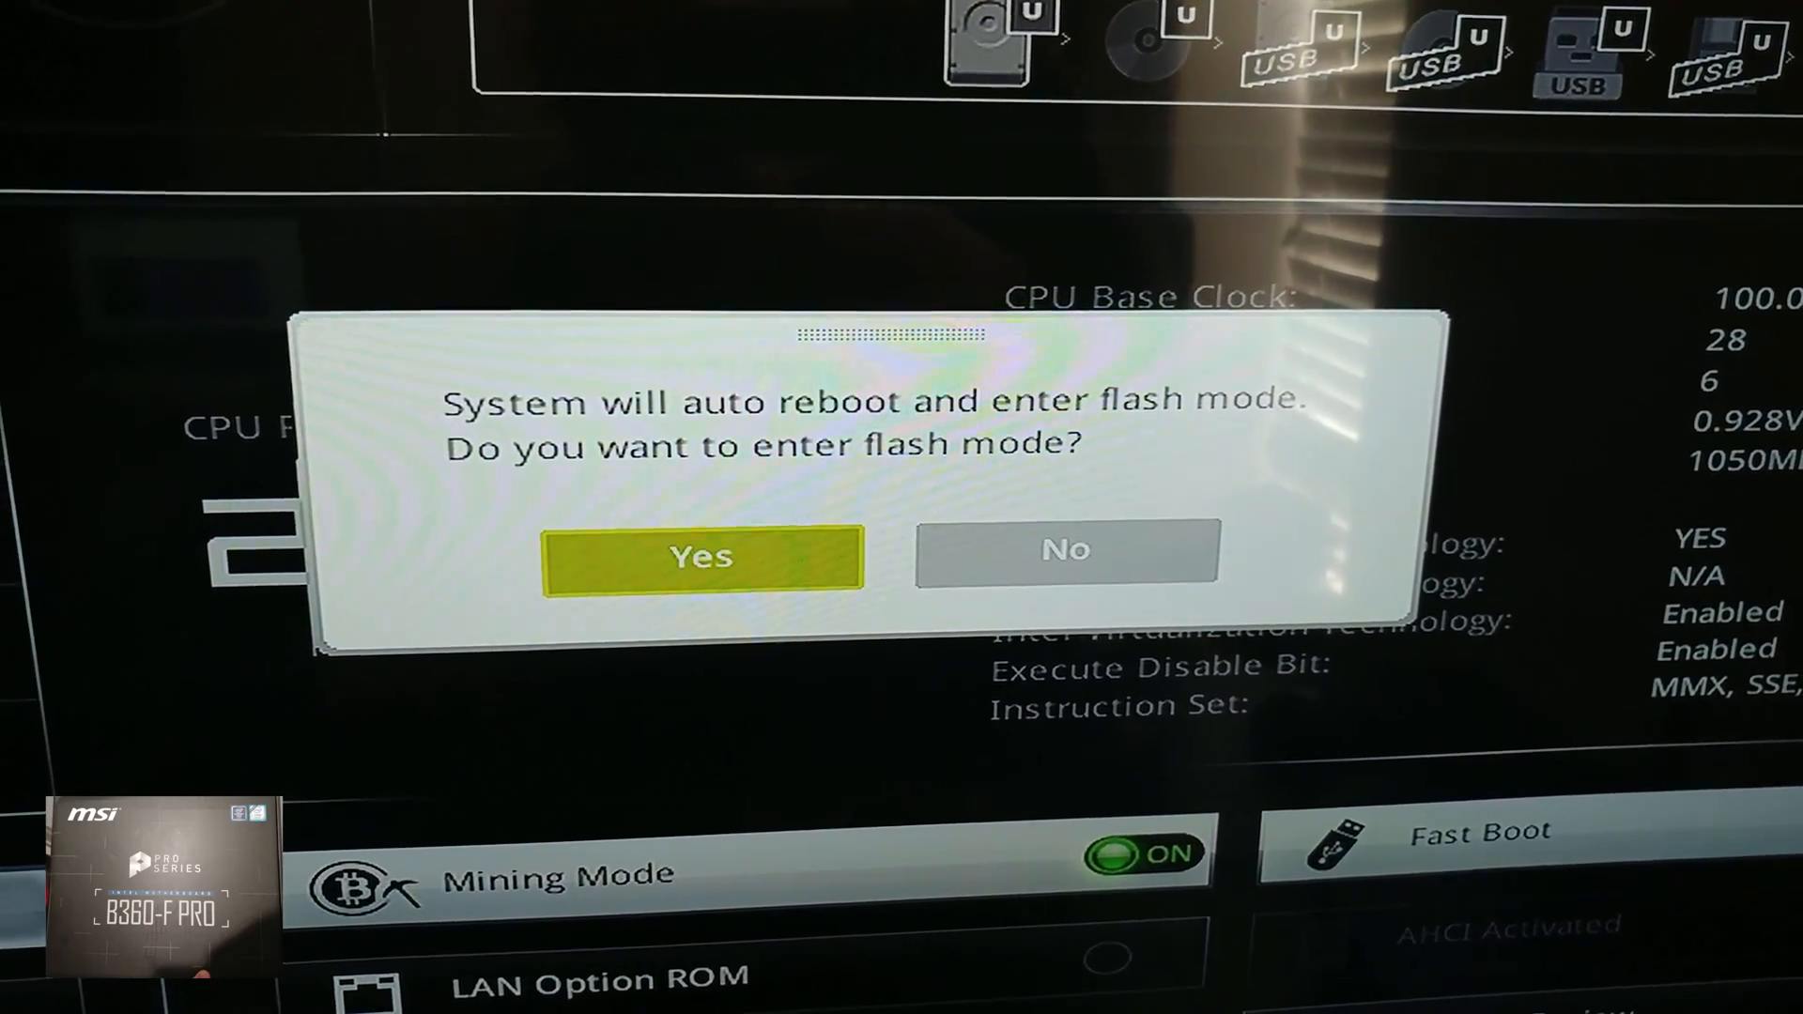
pyautogui.click(700, 557)
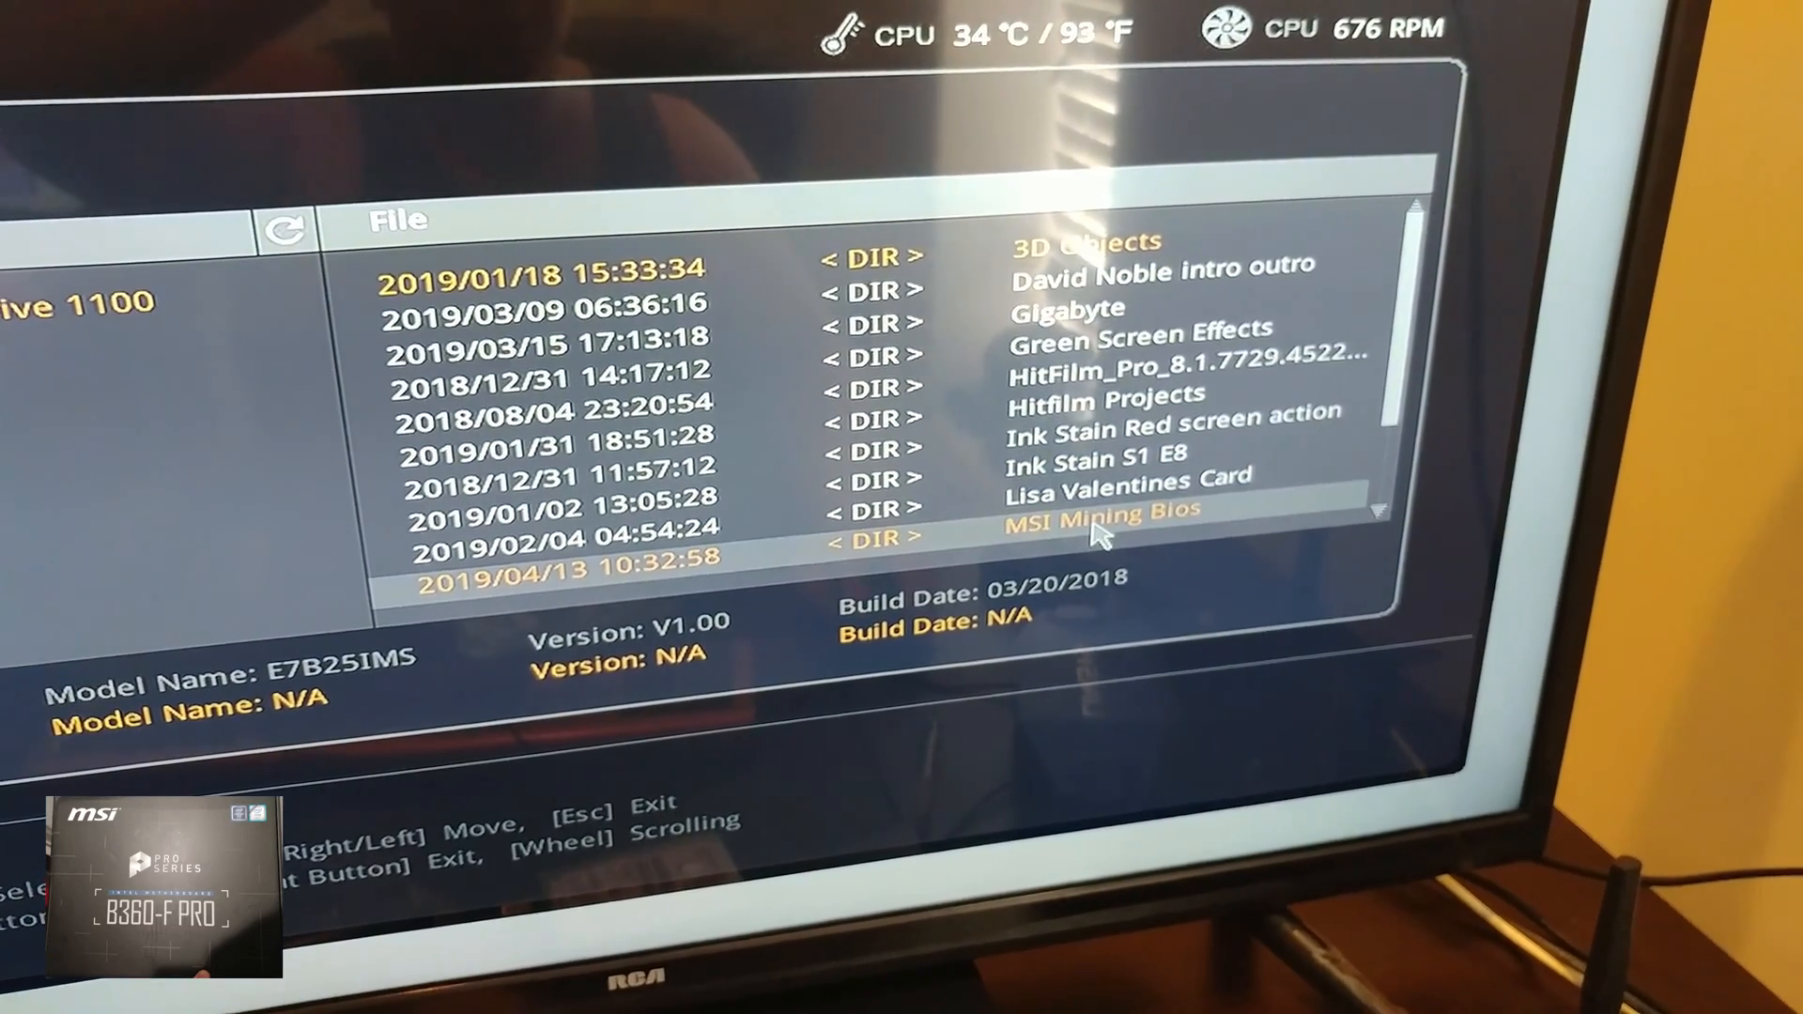
# - Open the MSI Mining Bios folder, then the 7B25V16 folder
pyautogui.doubleClick(1101, 537)
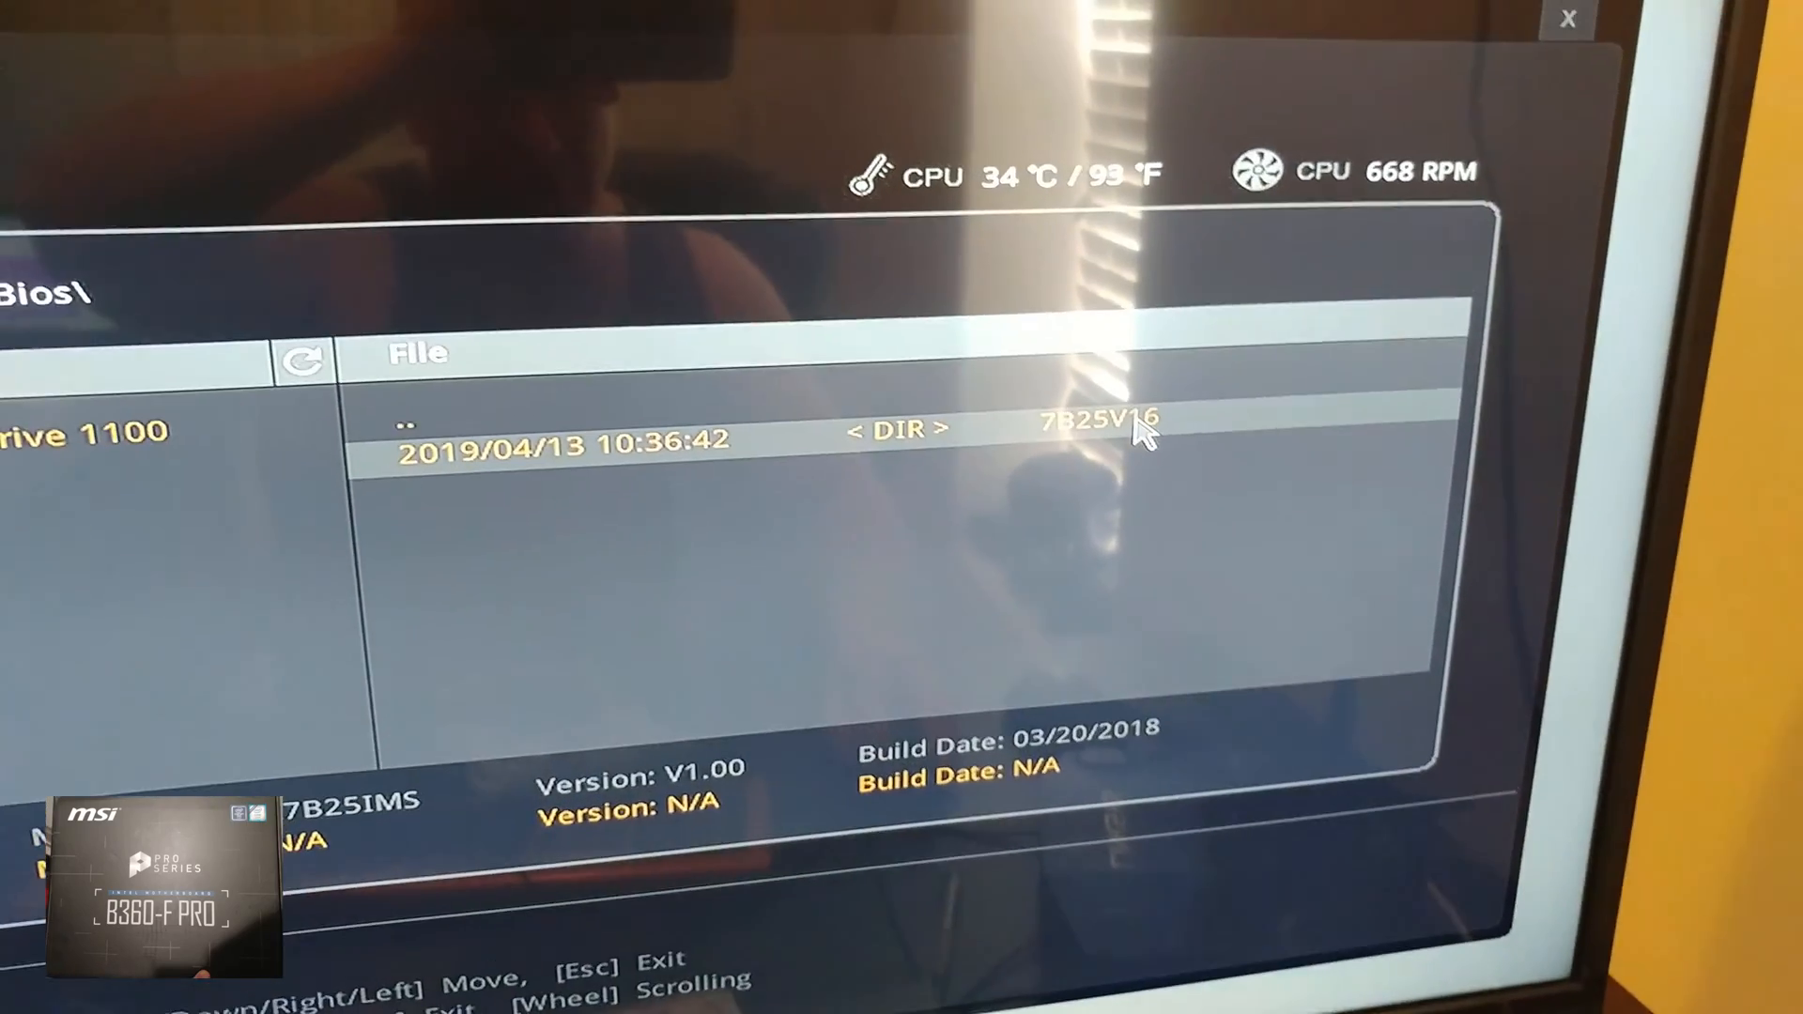
pyautogui.doubleClick(1092, 432)
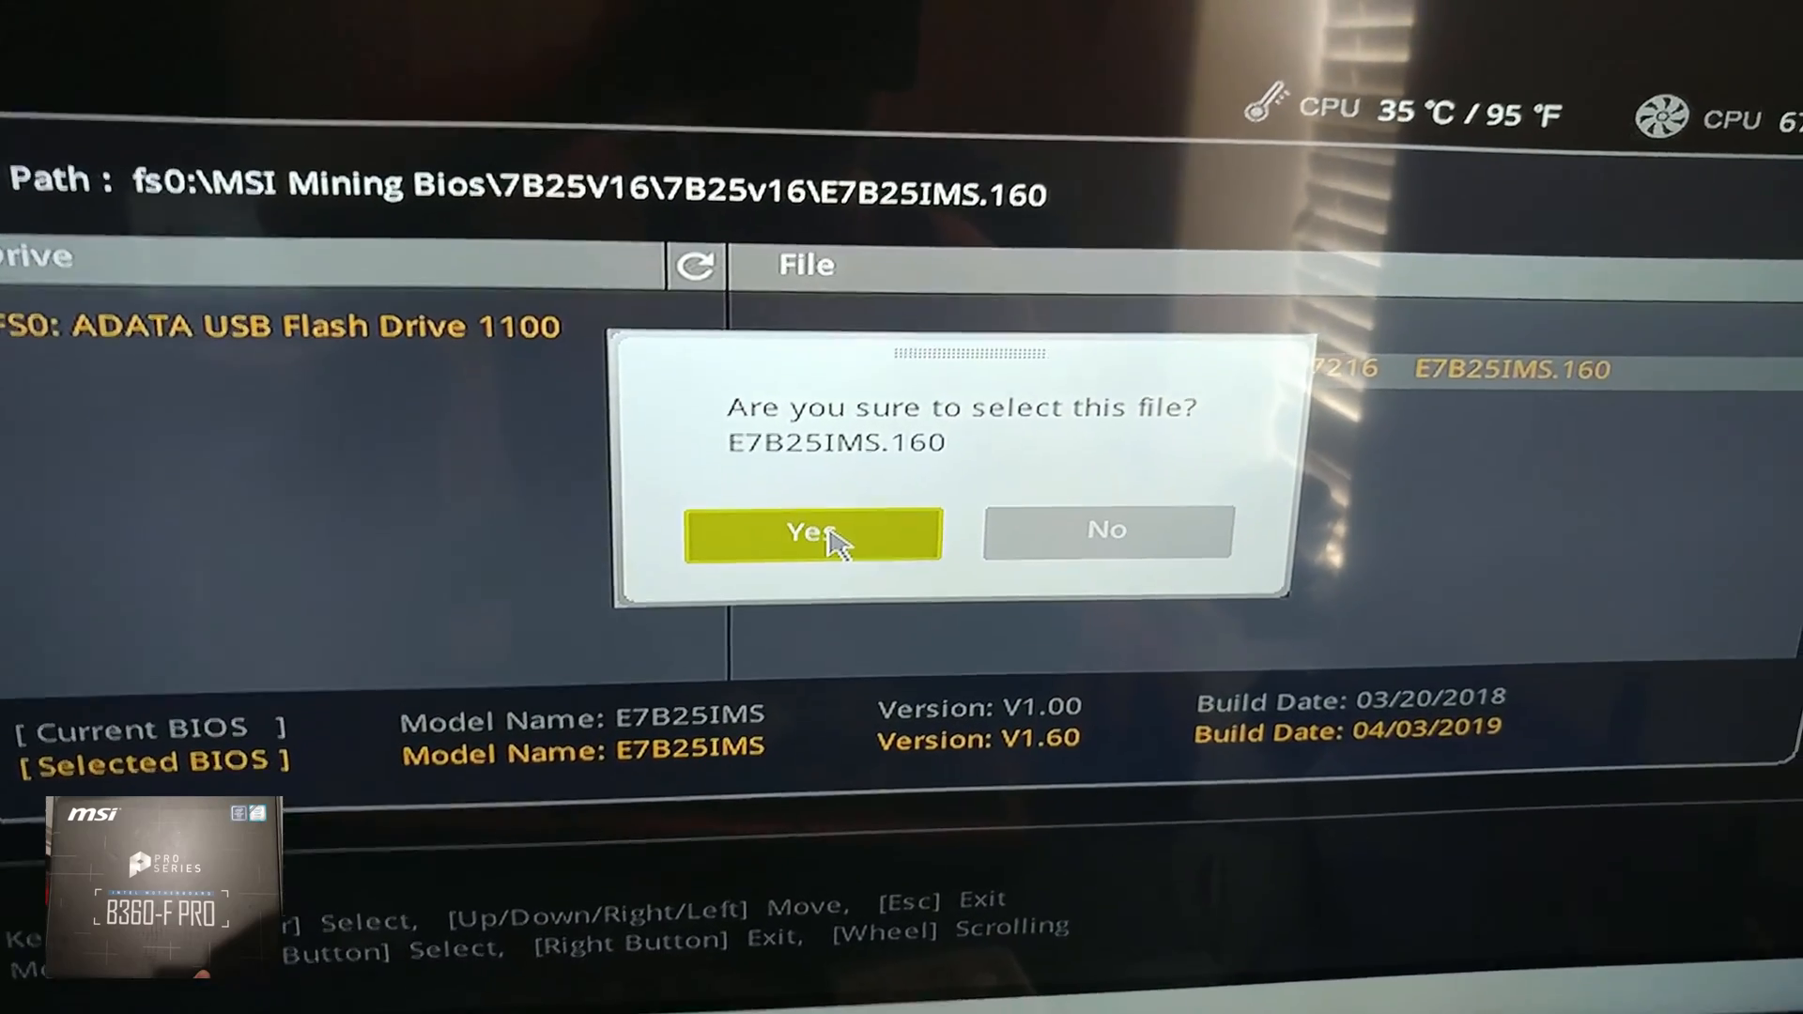
# - Confirm Yes to flash E7B25IMS.160, starting the update to version 1.60
pyautogui.click(814, 532)
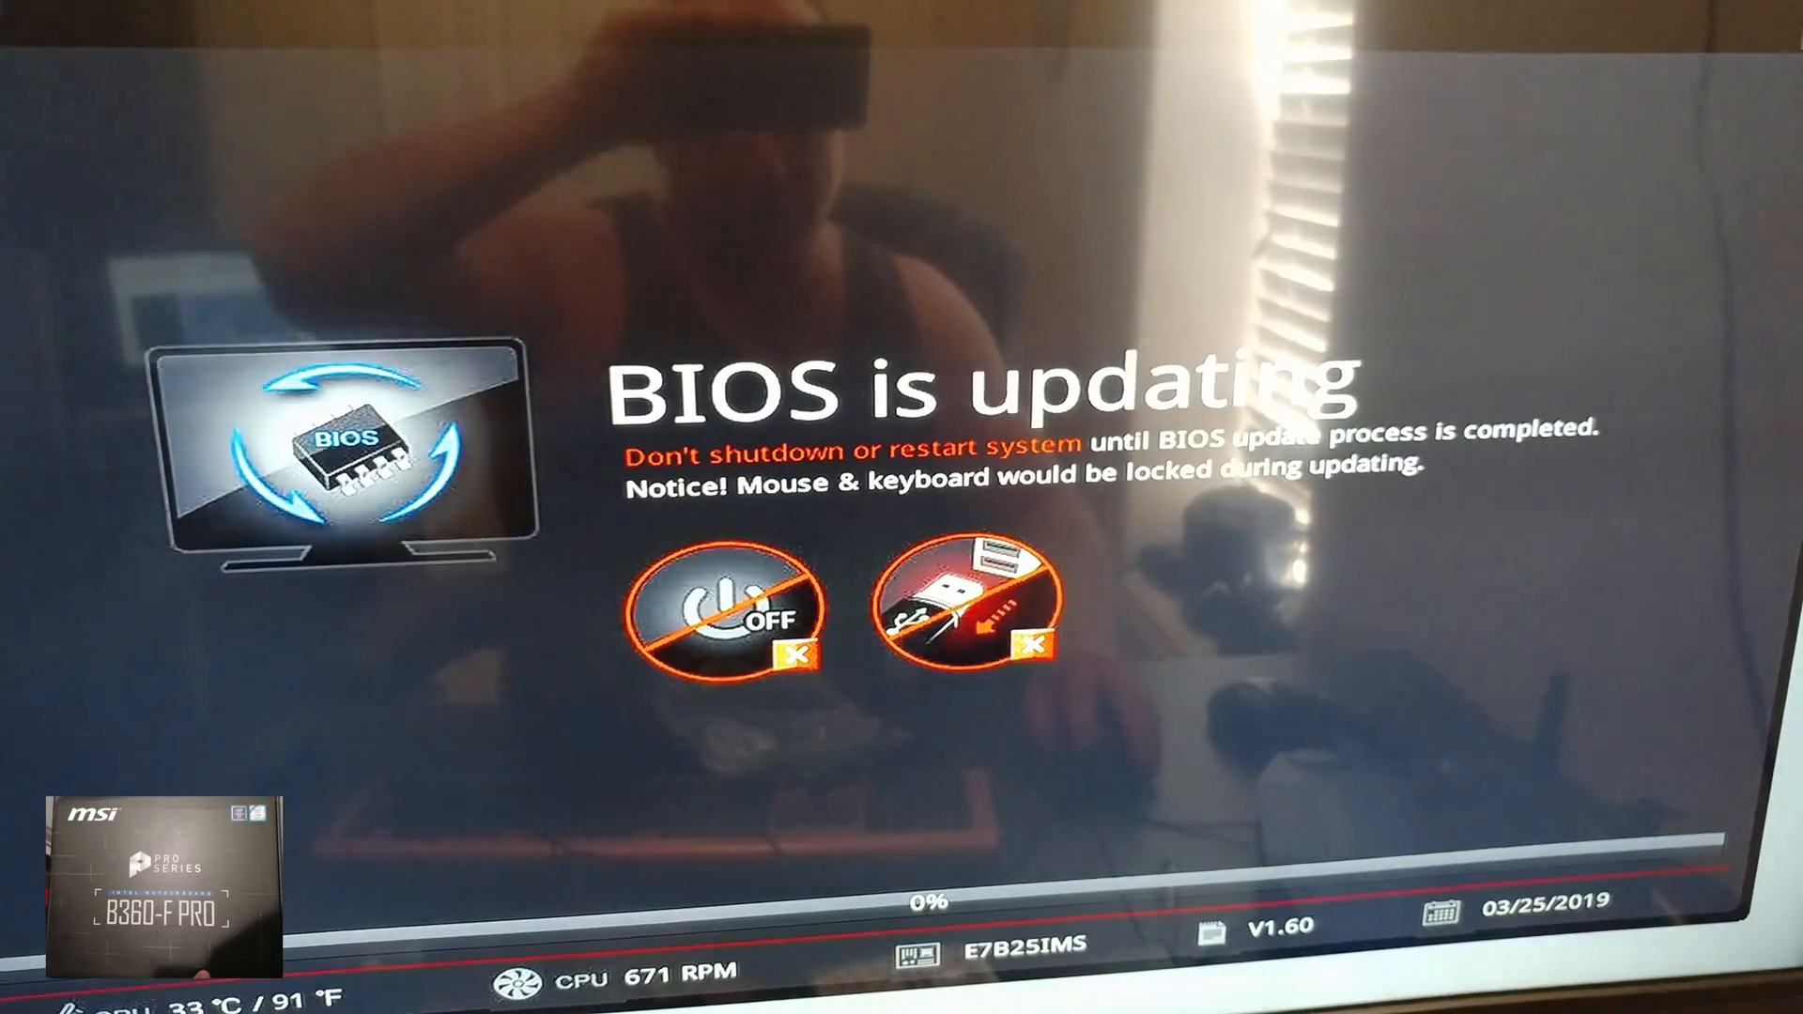